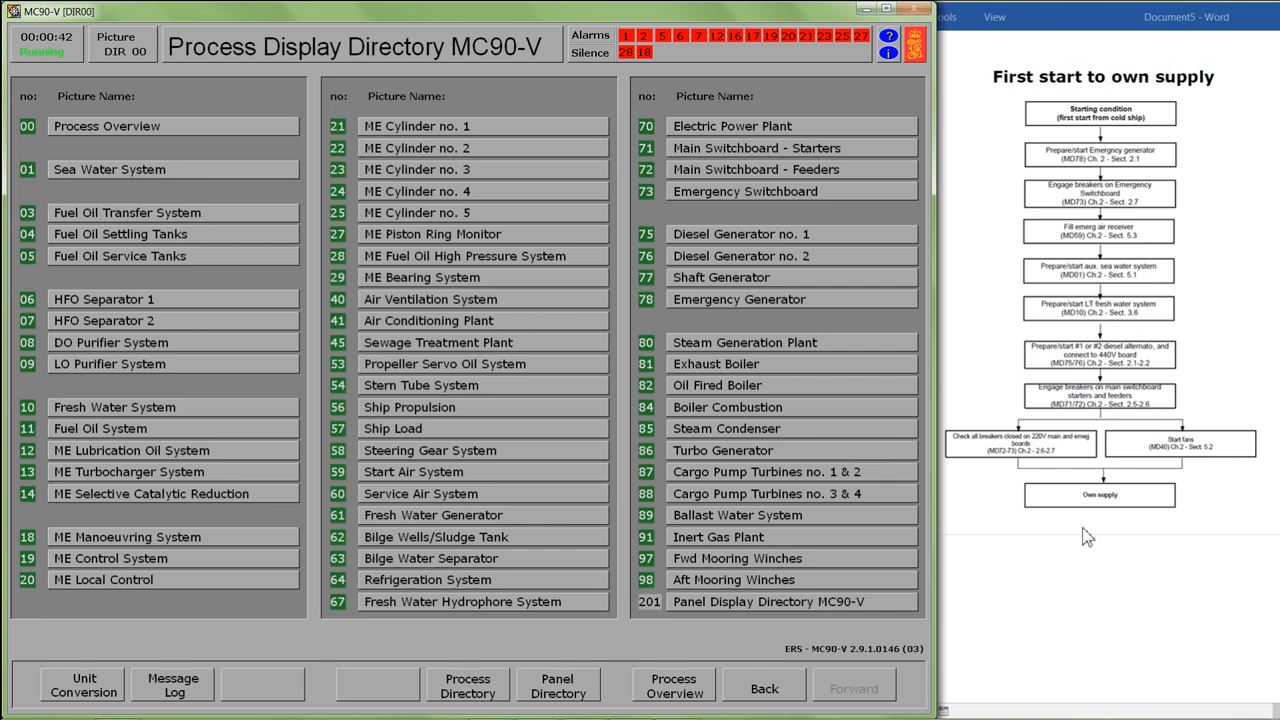
{"action": "mouse_move", "coordinate": [760, 514]}
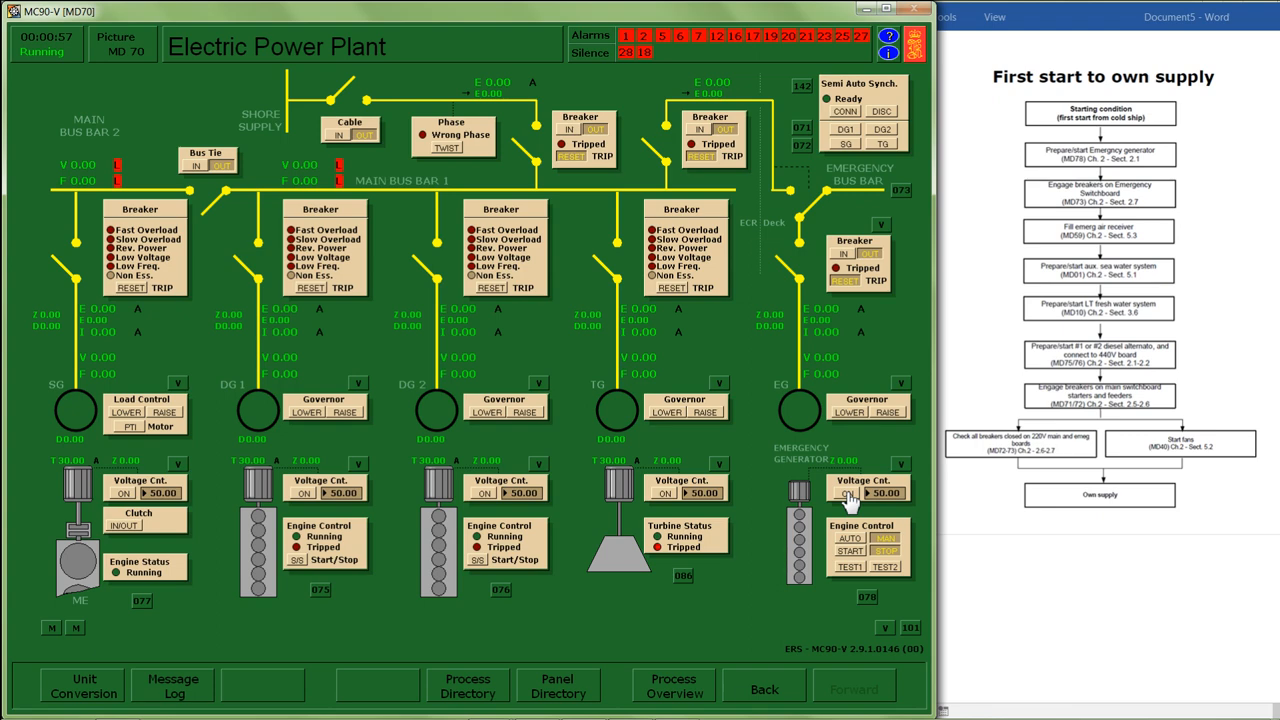
Select 70 Electric Power Plant from the Process Display Directory
{"action": "left_click", "coordinate": [848, 540]}
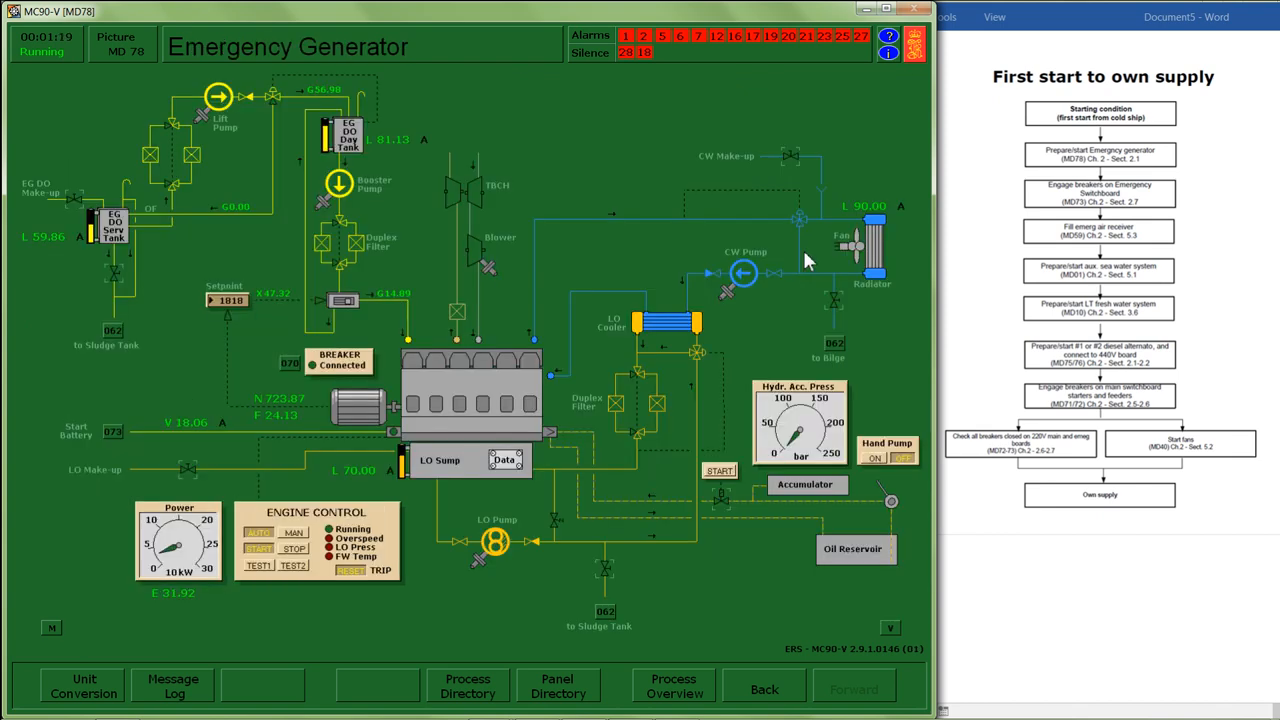
{"action": "mouse_move", "coordinate": [878, 276]}
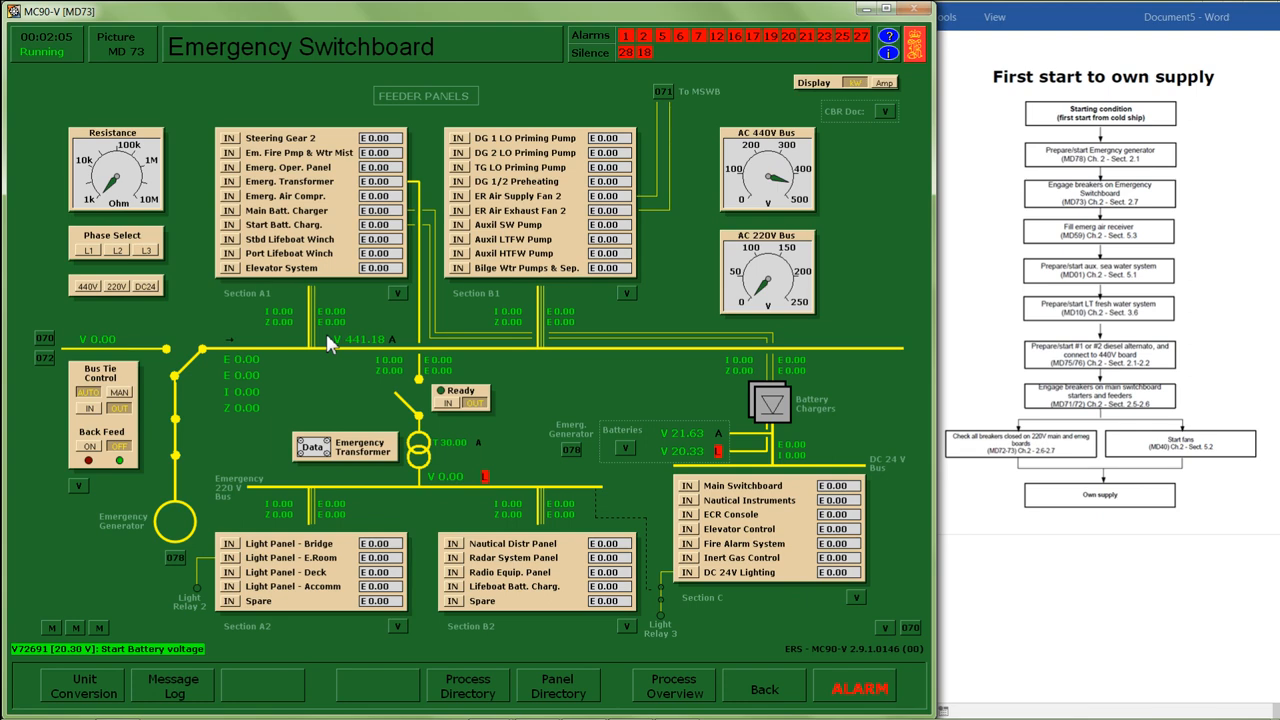
Bring up picture MD73 Emergency Switchboard with its feeder panels
{"action": "left_click", "coordinate": [228, 224]}
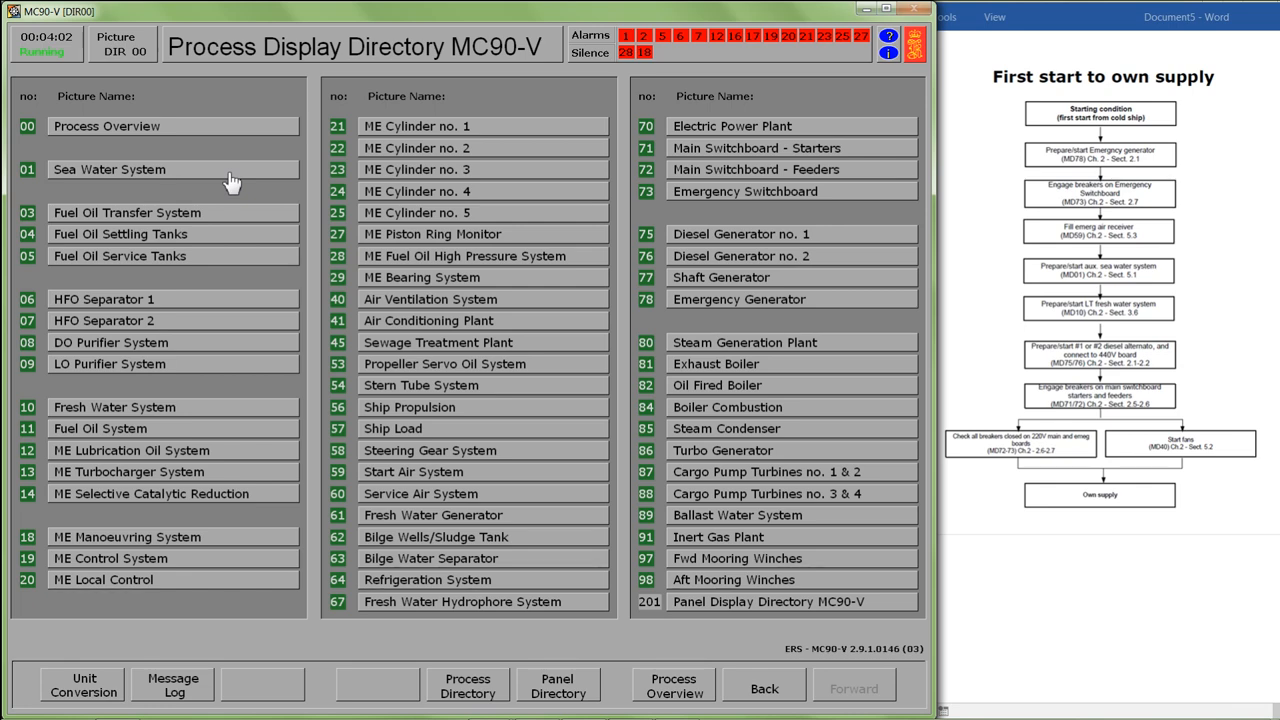
Open 01 Sea Water System from the Process Display Directory
{"action": "double_click", "coordinate": [108, 168]}
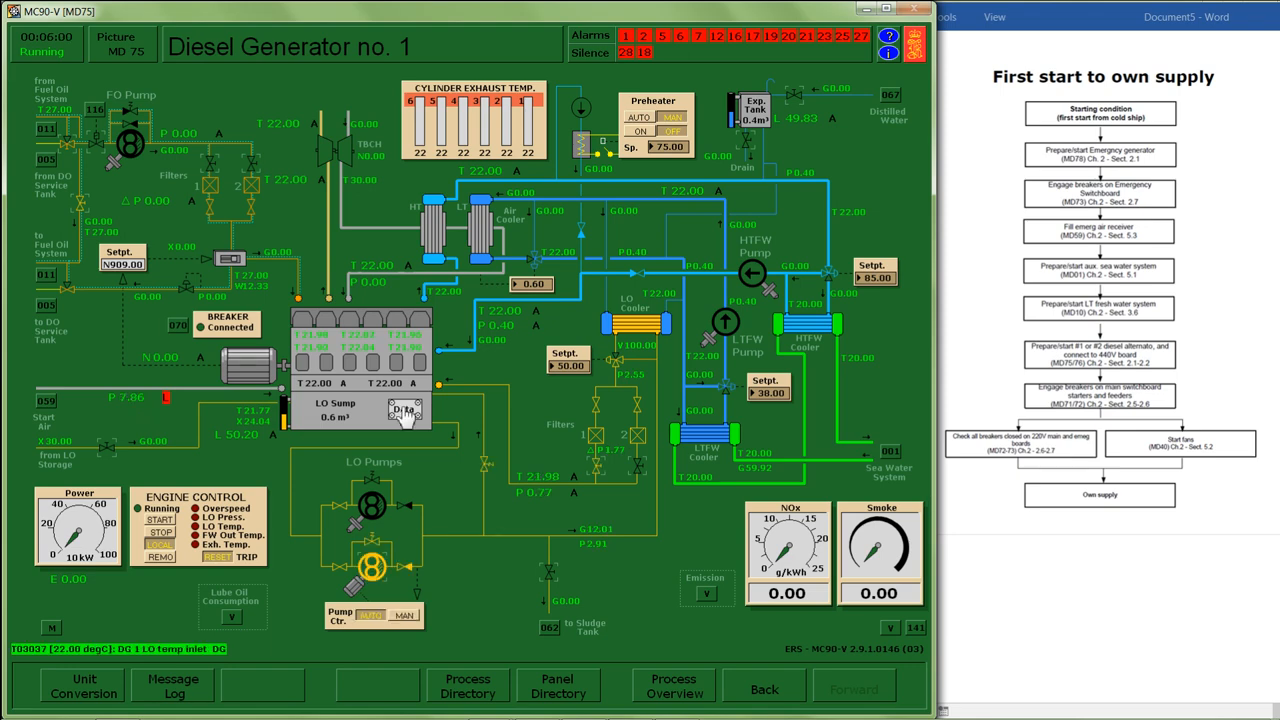
Open picture MD75 Diesel Generator no. 1 from the directory
{"action": "left_click", "coordinate": [370, 616]}
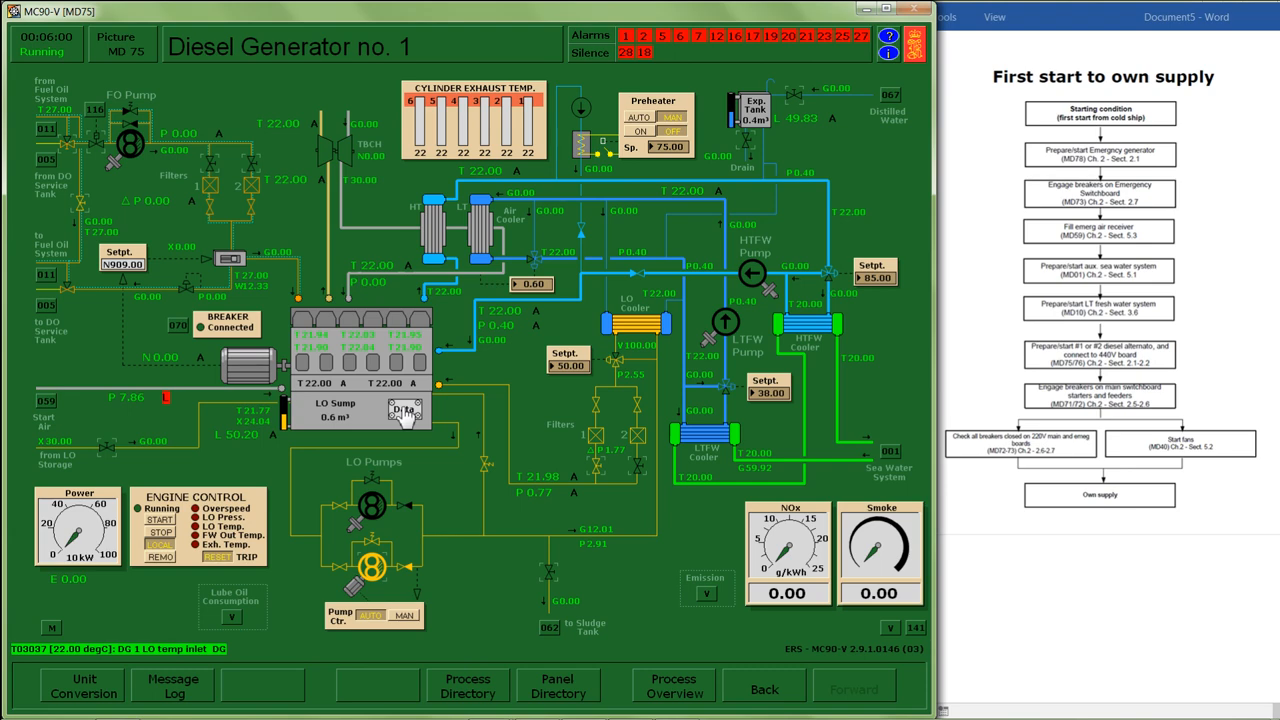